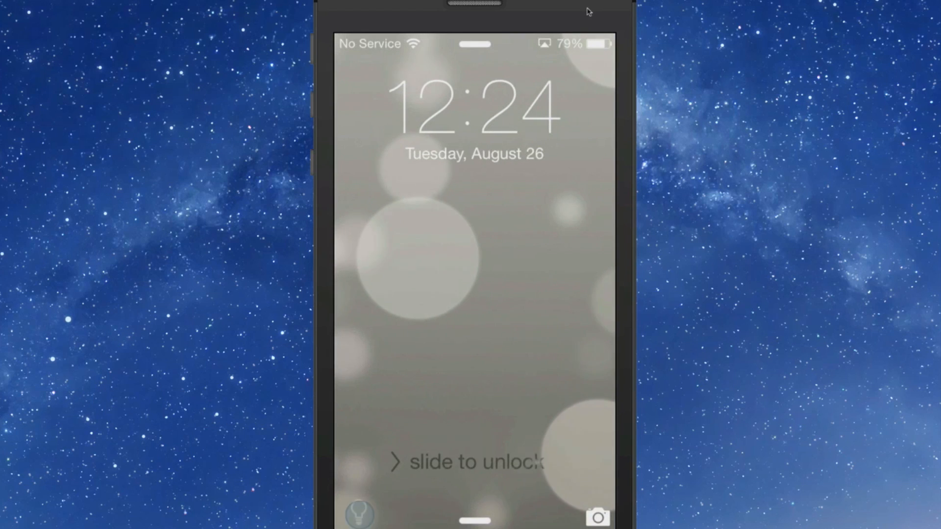
- Unlock the phone and get into the Lumos tweak's settings page
{"action": "left_click_drag", "start_coordinate": [474, 516], "coordinate": [474, 270]}
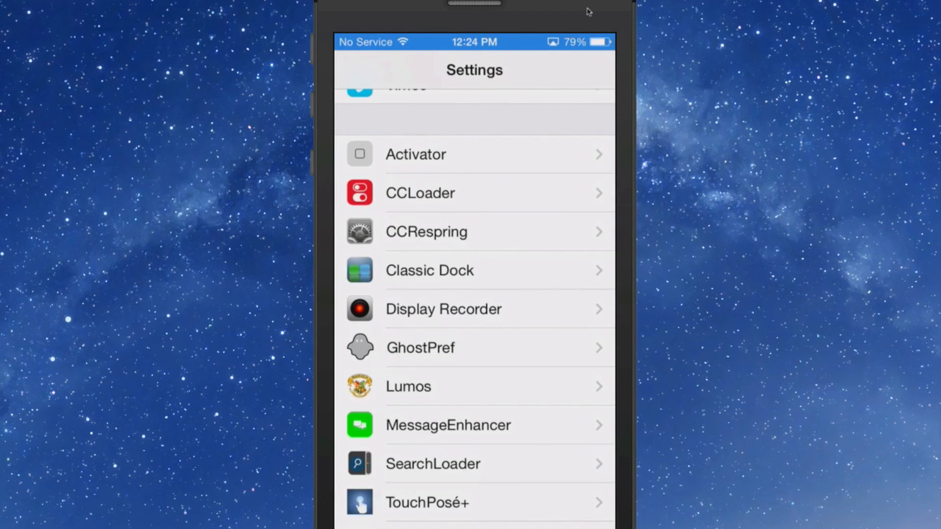
{"action": "left_click", "coordinate": [407, 386]}
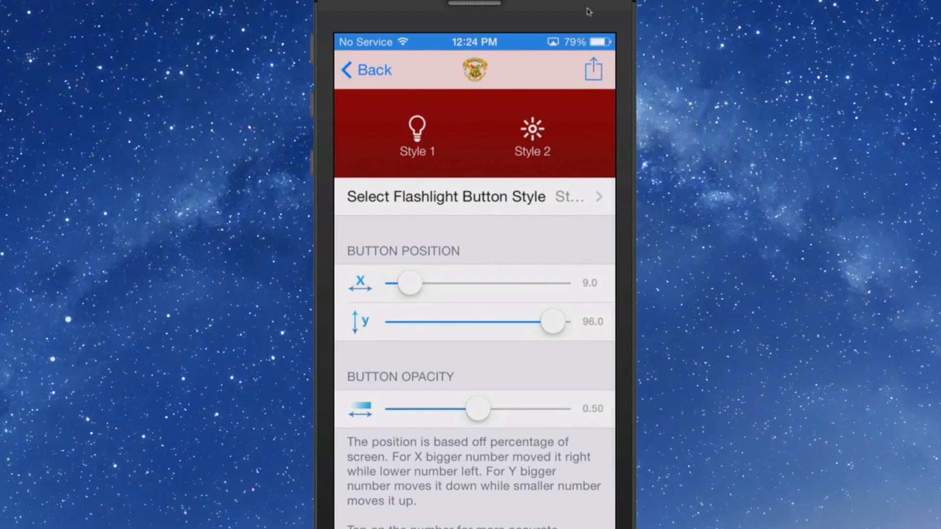
- Set the Lumos flashlight button position to X 7.9 and Y 86.3, keeping opacity 0.50
{"action": "left_click_drag", "start_coordinate": [408, 282], "coordinate": [524, 282]}
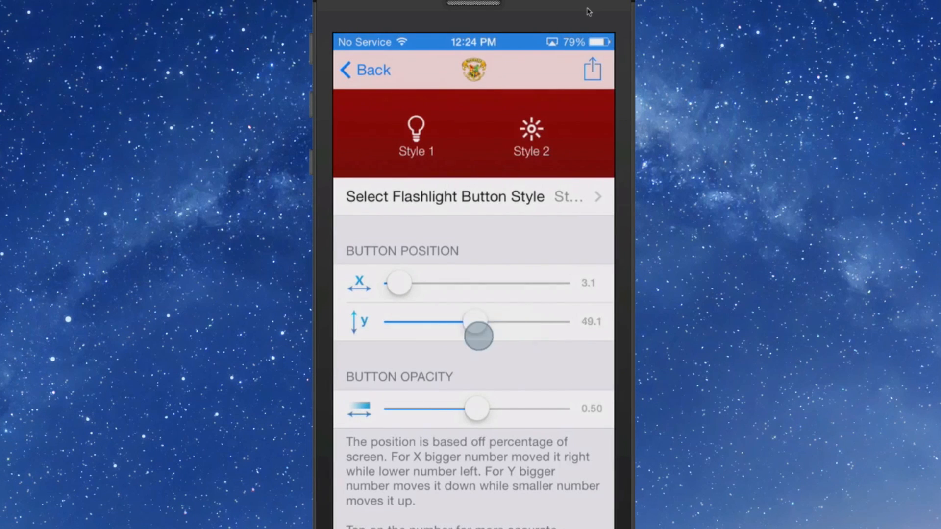
{"action": "left_click_drag", "start_coordinate": [477, 335], "coordinate": [535, 322]}
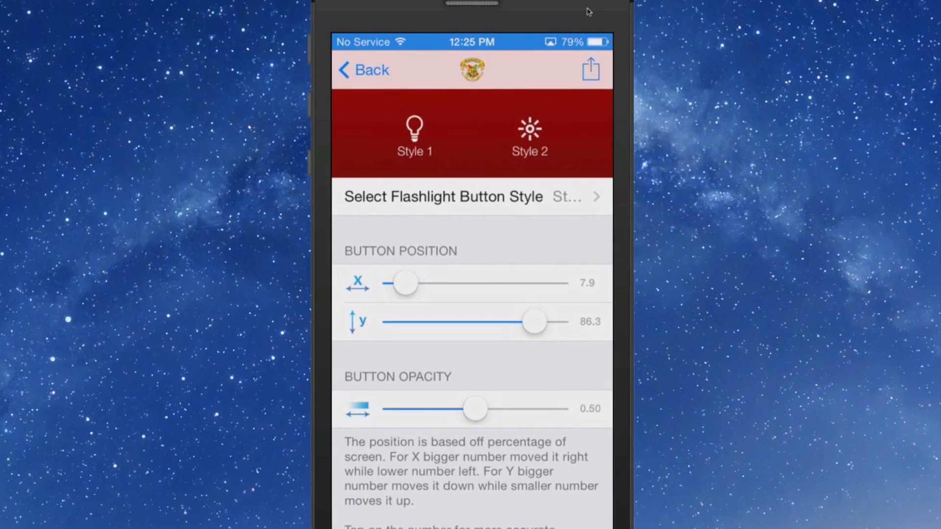
- Leave Settings for Messages and view a conversation showing MessageEnhancer contact photos
{"action": "left_click", "coordinate": [363, 71]}
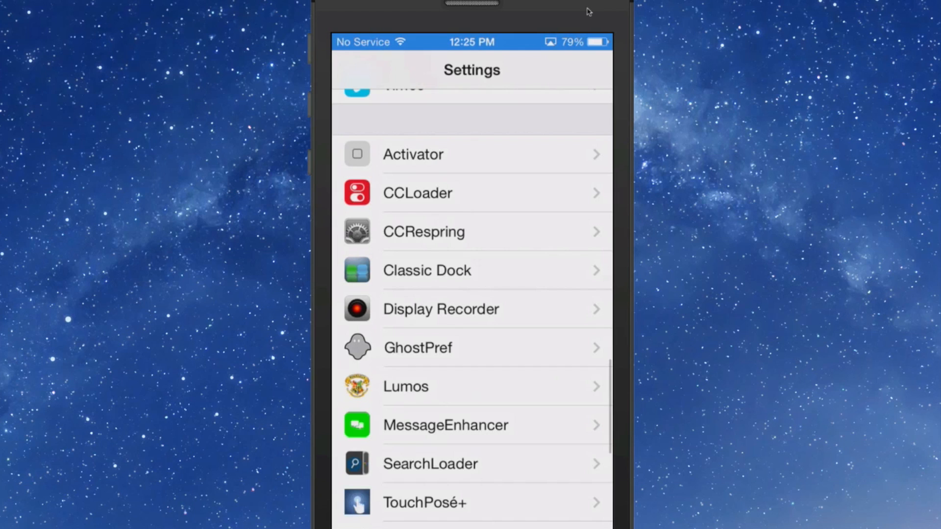
{"action": "left_click", "coordinate": [445, 425]}
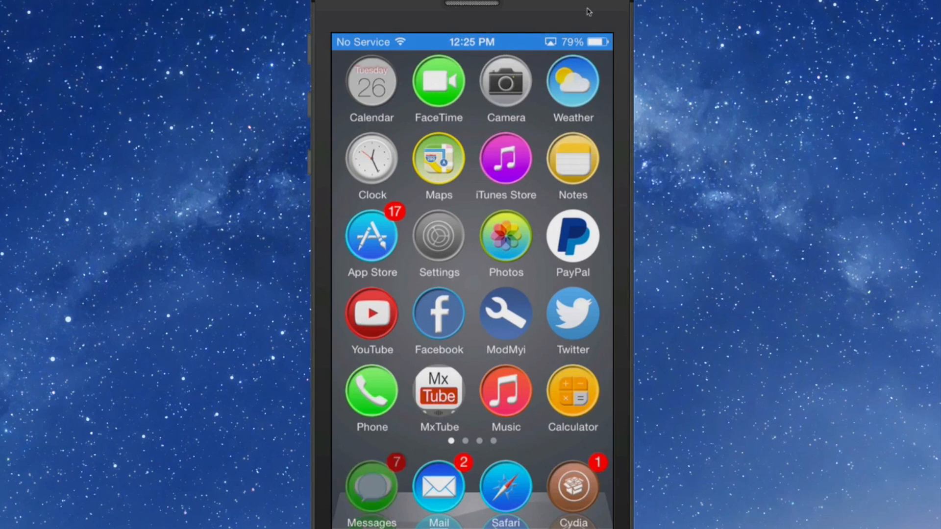
{"action": "left_click", "coordinate": [371, 484]}
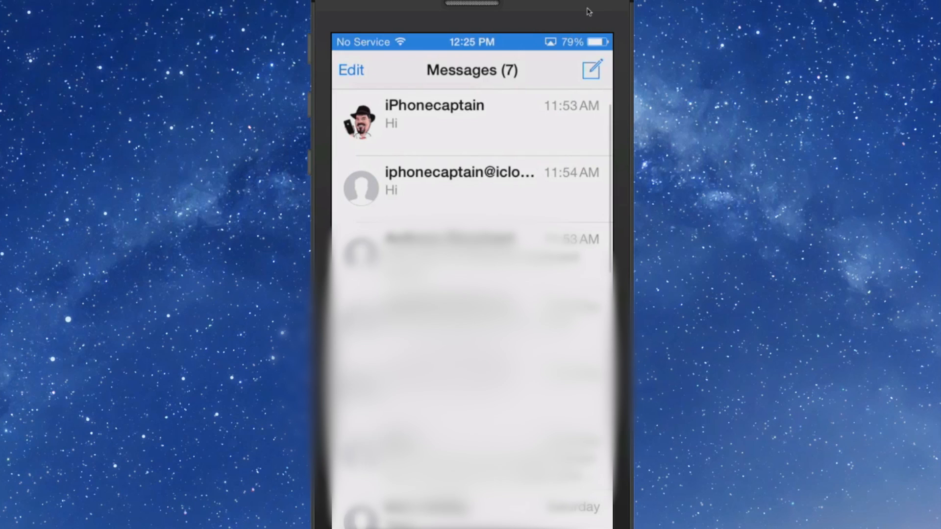
{"action": "left_click", "coordinate": [435, 114]}
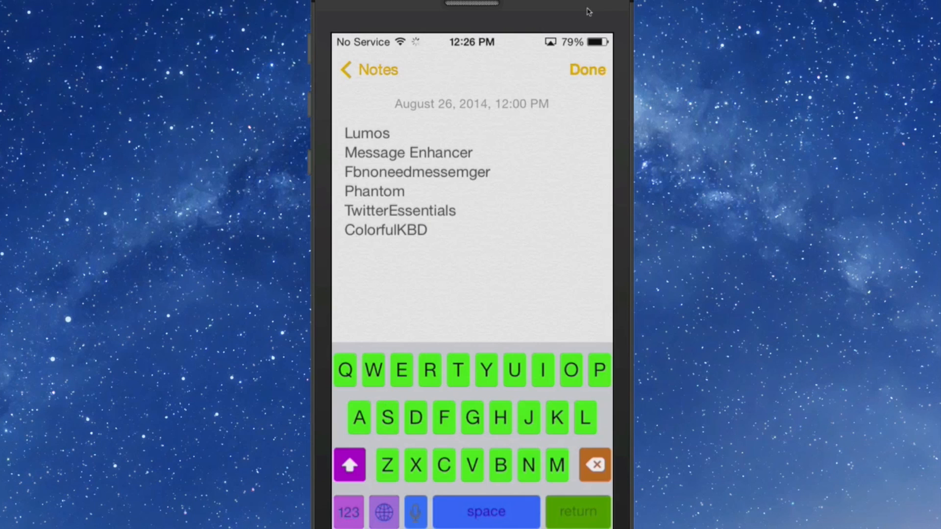
- Edit the tweak-list note so the ColorfulKBD multicoloured keyboard appears
{"action": "left_click", "coordinate": [428, 229]}
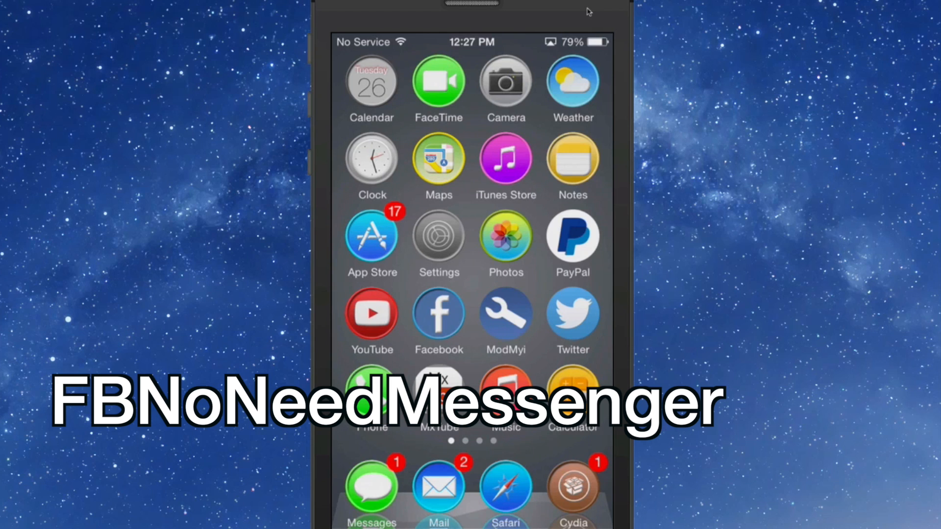
- Launch the Facebook app from the home screen
{"action": "left_click", "coordinate": [438, 314]}
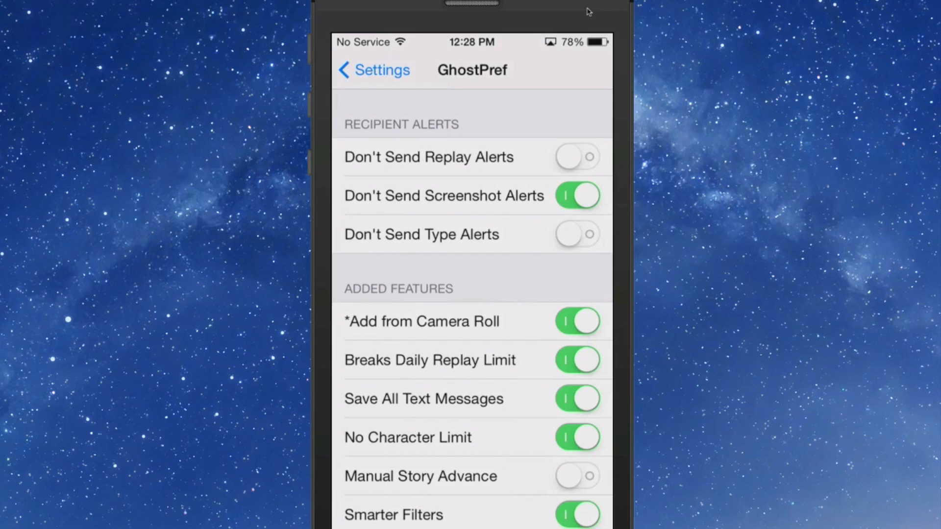
{"action": "scroll", "scroll_direction": "down", "scroll_amount": 3}
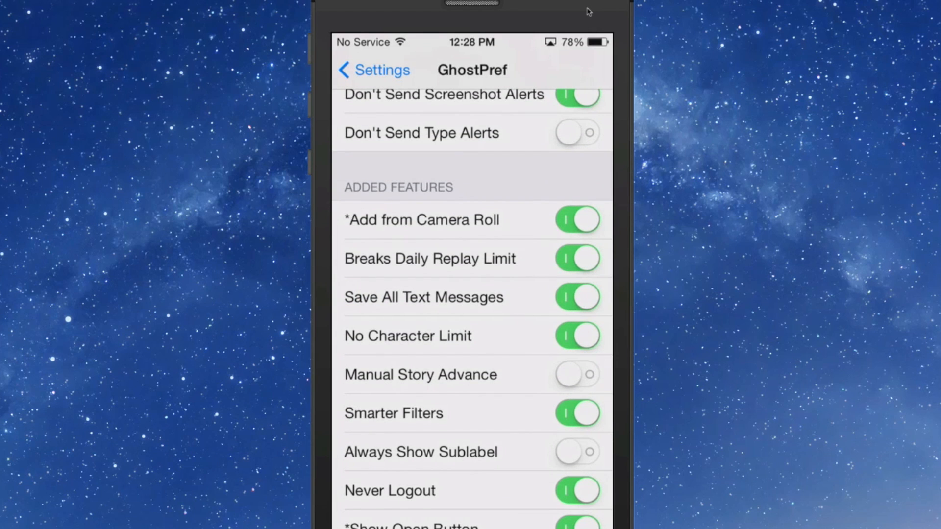
{"action": "scroll", "scroll_direction": "down", "scroll_amount": 3}
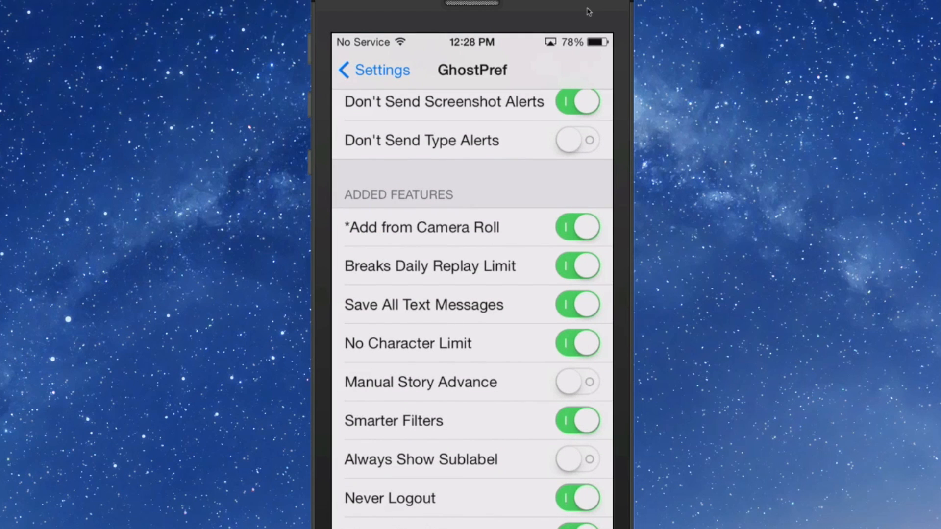
{"action": "scroll", "scroll_direction": "down", "scroll_amount": 3}
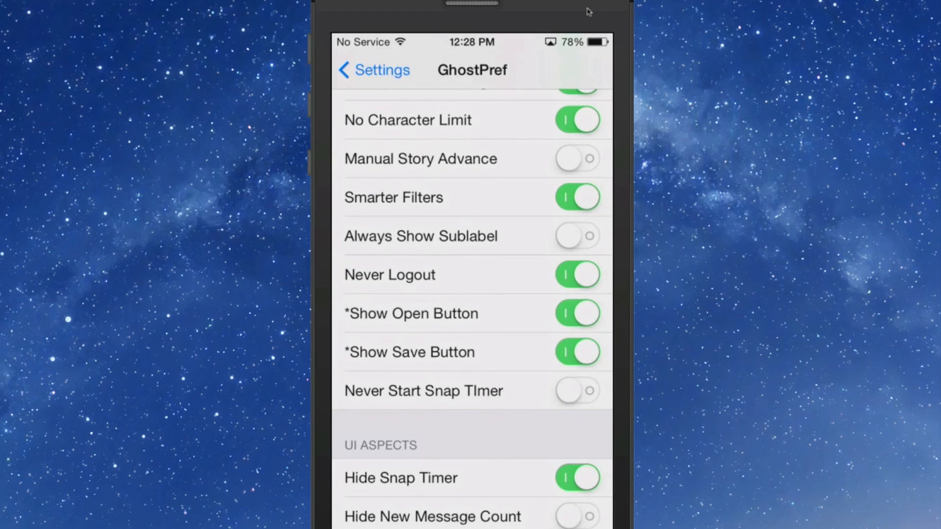
{"action": "scroll", "scroll_direction": "down", "scroll_amount": 3}
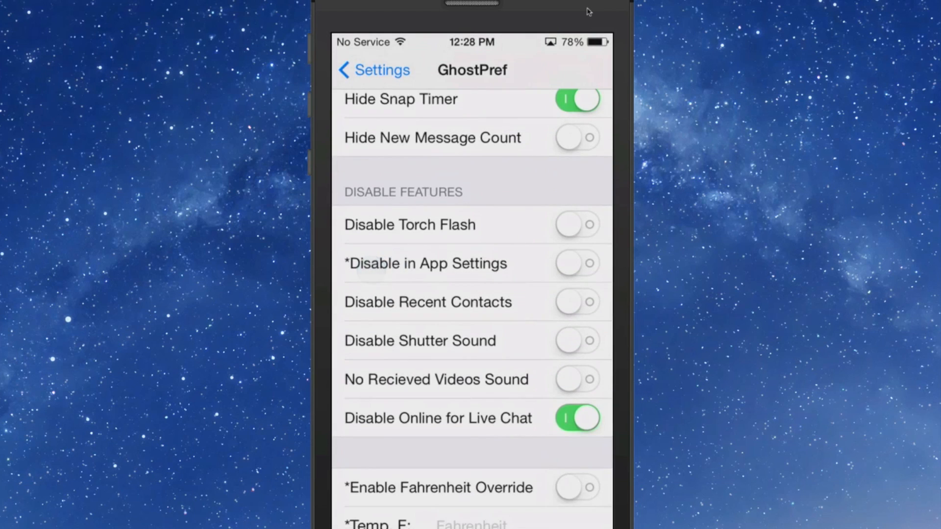
{"action": "scroll", "scroll_direction": "down", "scroll_amount": 3}
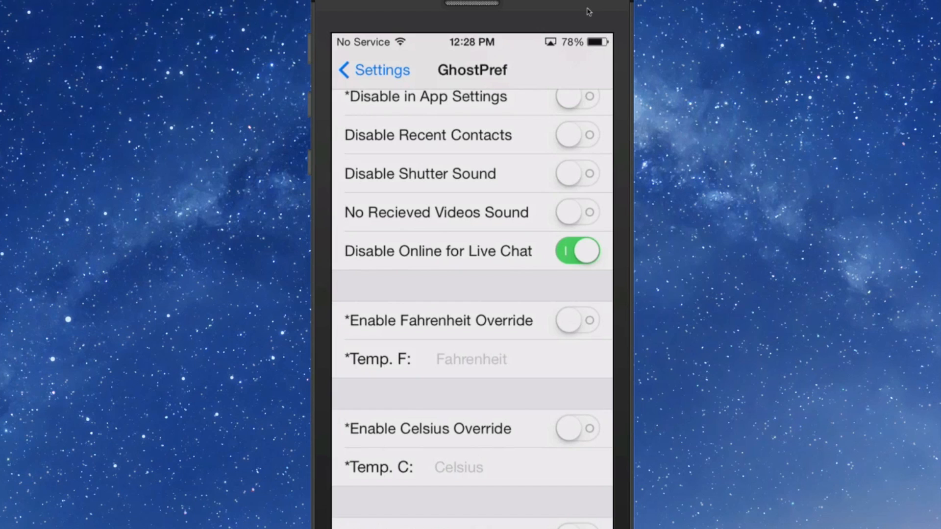